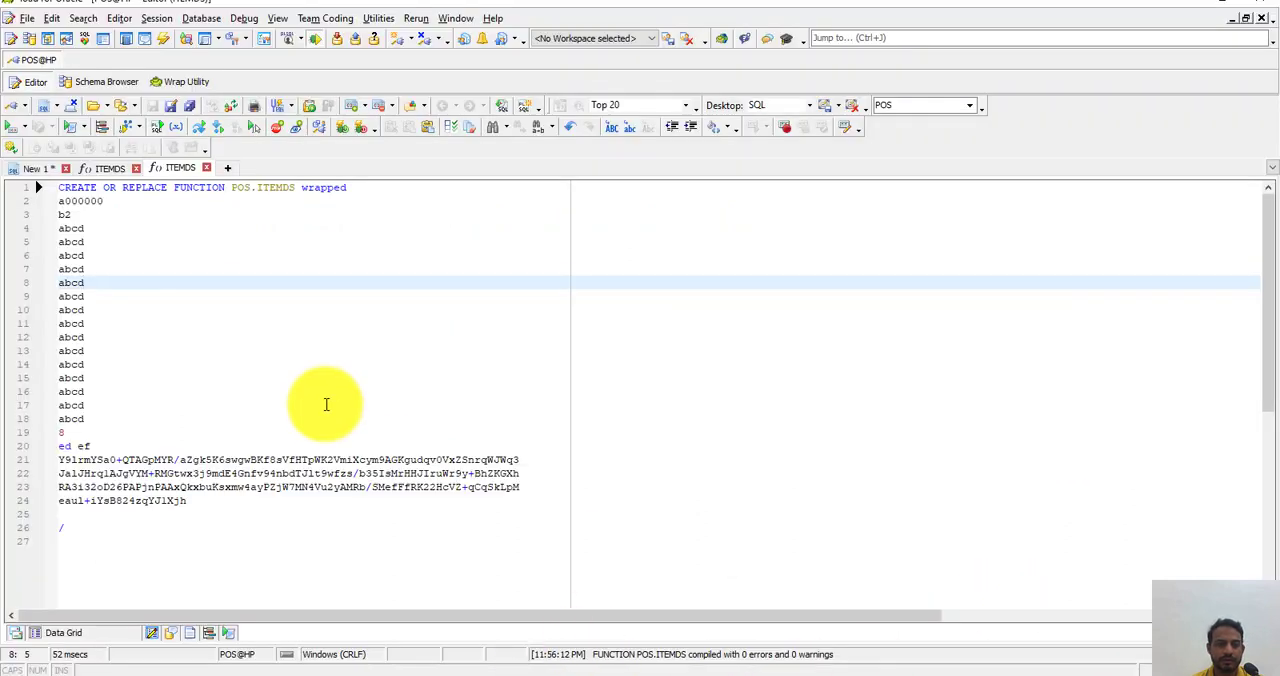
mouse_move(335, 391)
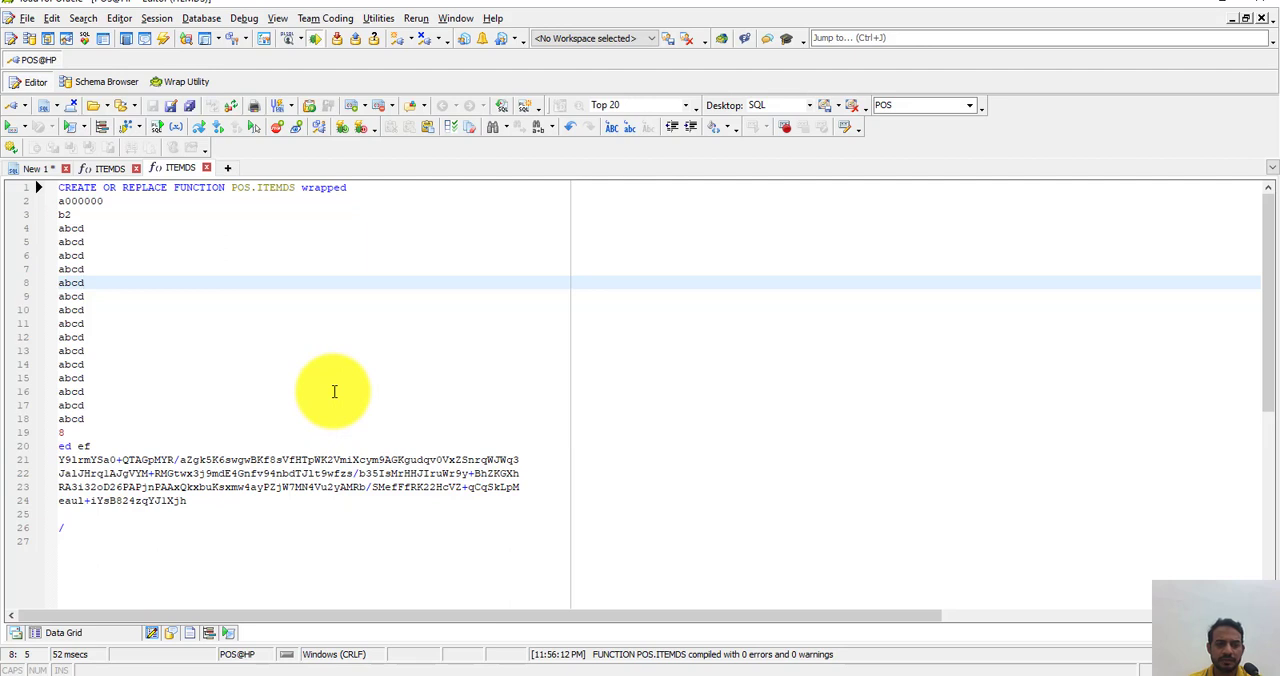
mouse_move(340, 393)
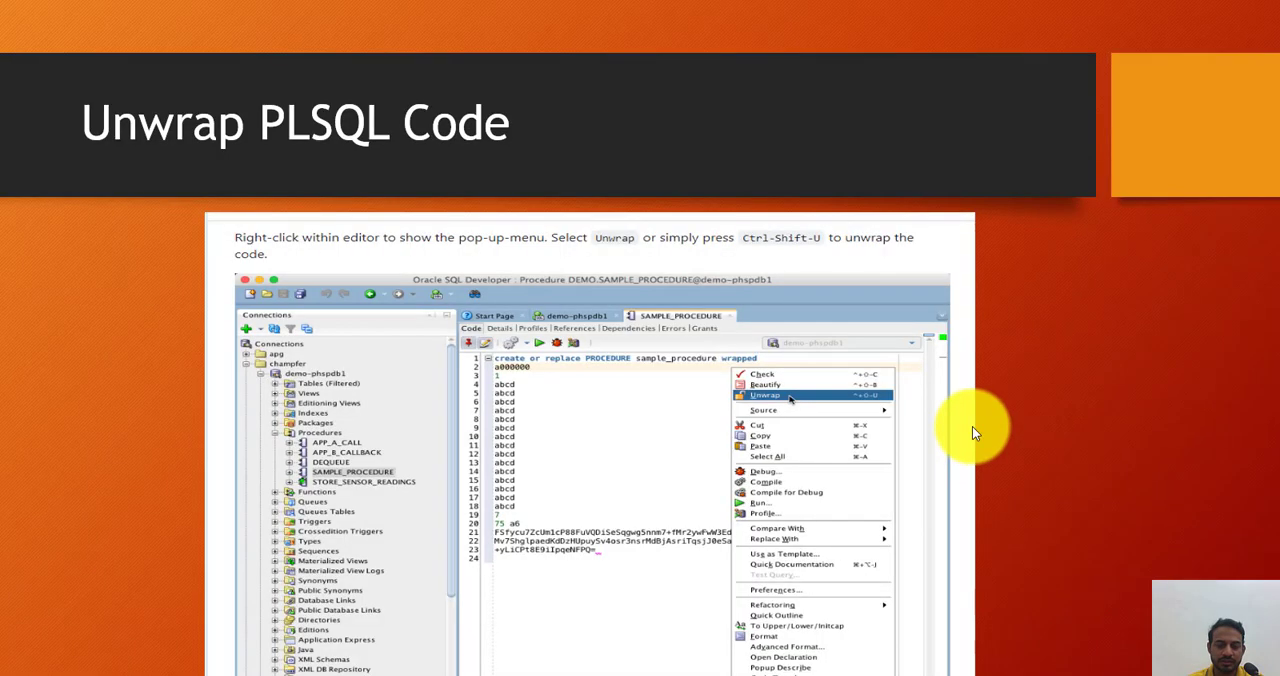
mouse_move(405, 395)
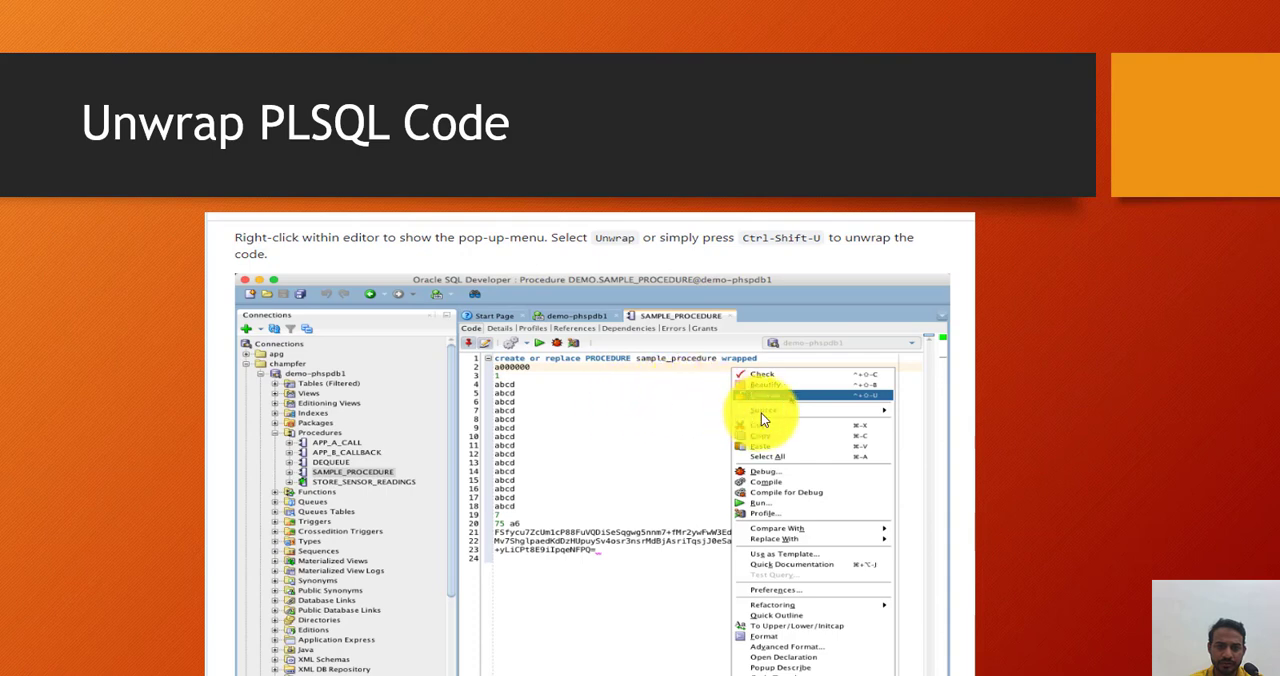
mouse_move(760, 395)
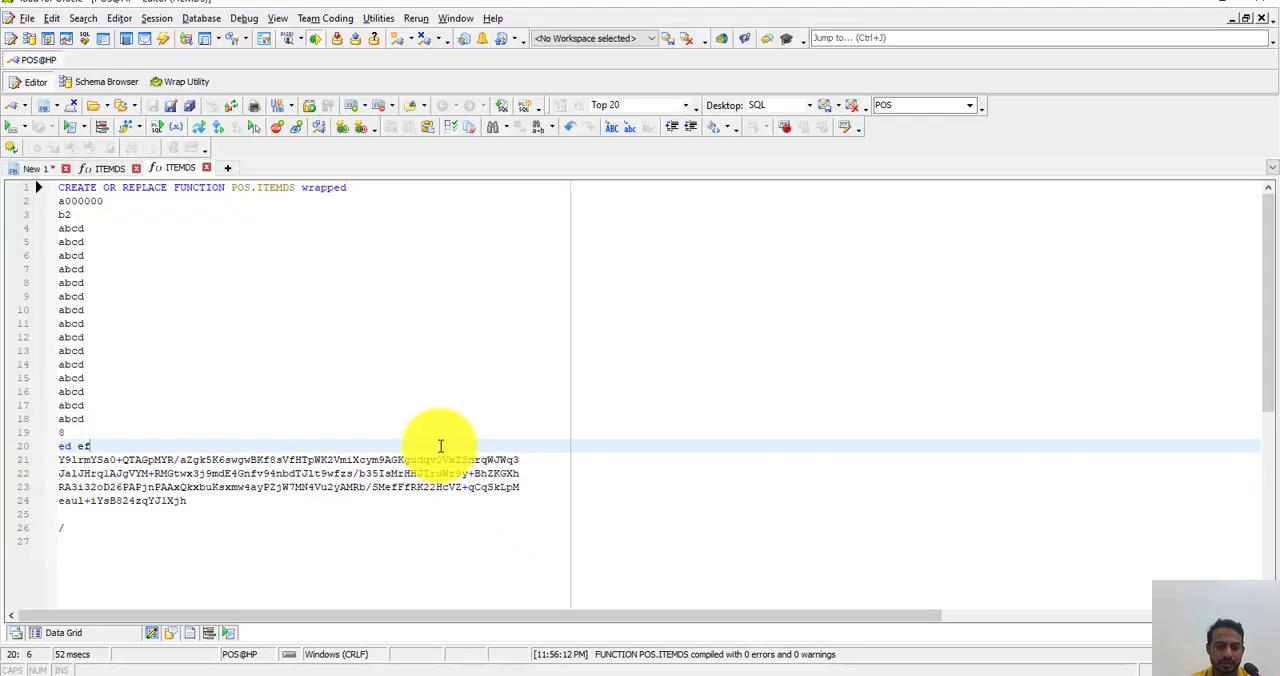
Step: Select and copy the wrapped POS.ITEMDS function source in the editor
key(ctrl+a)
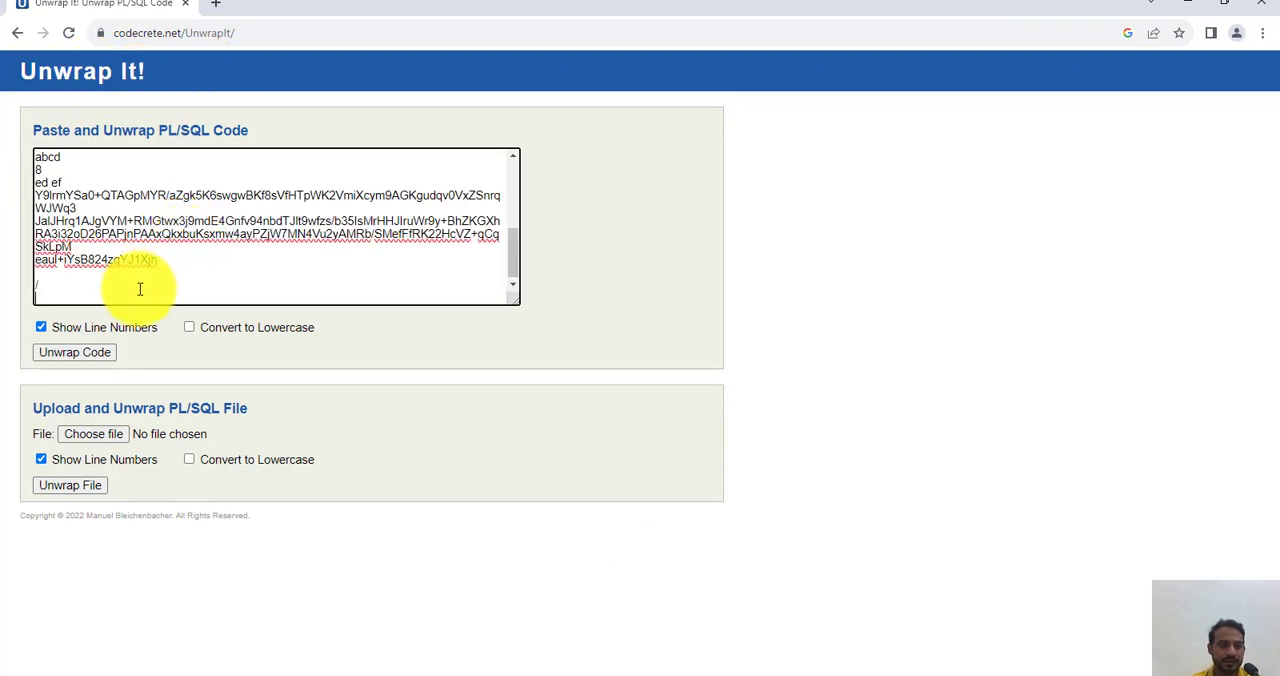
Step: Paste the wrapped code, run Unwrap Code, and copy the decoded ITEMDS PL/SQL
click(74, 352)
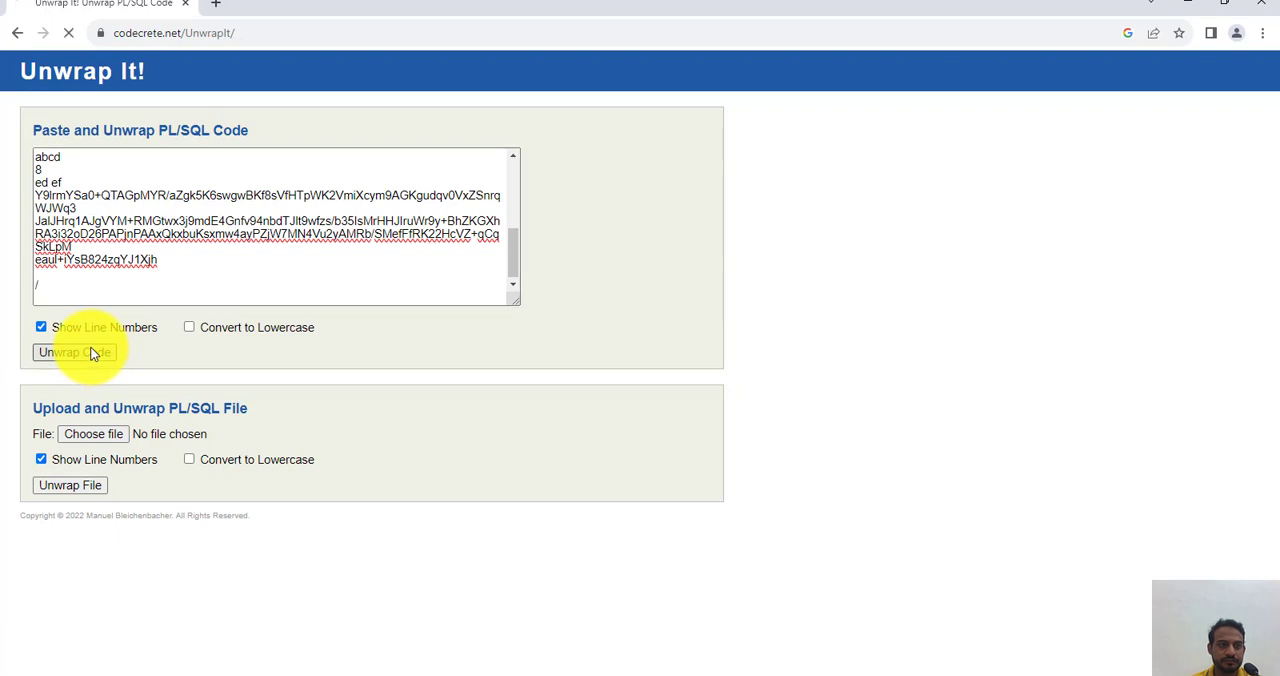
click(73, 352)
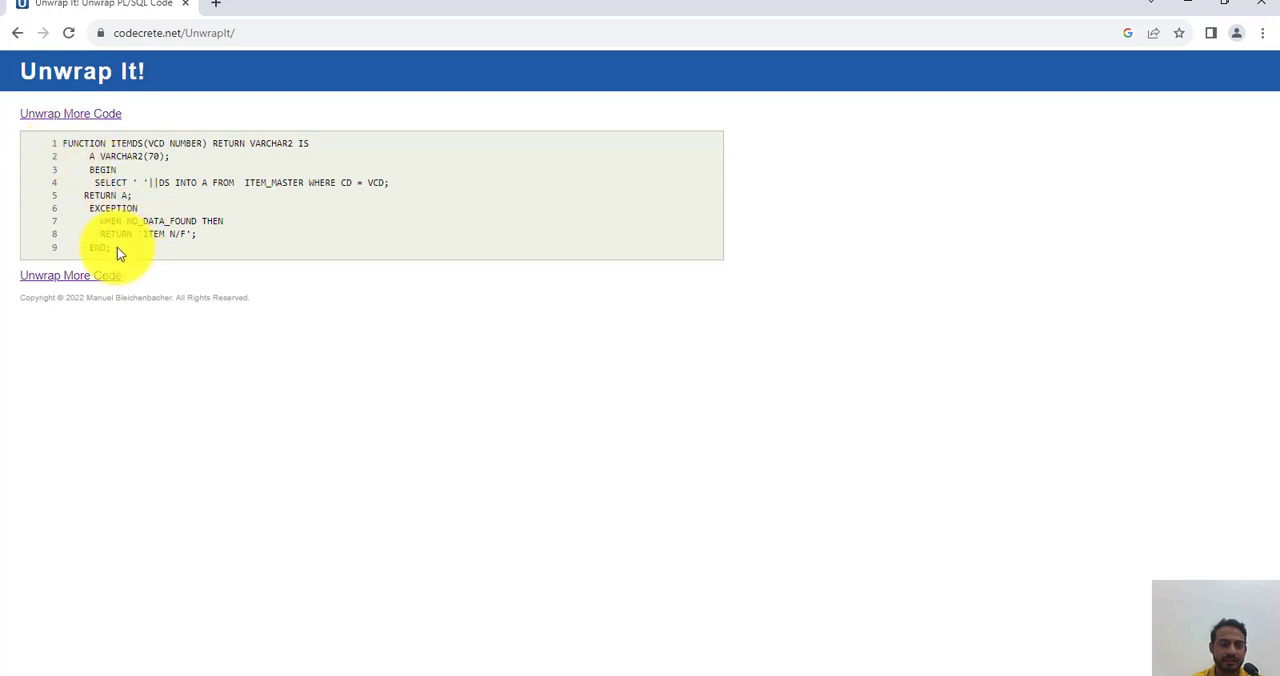
drag(113, 253, 50, 140)
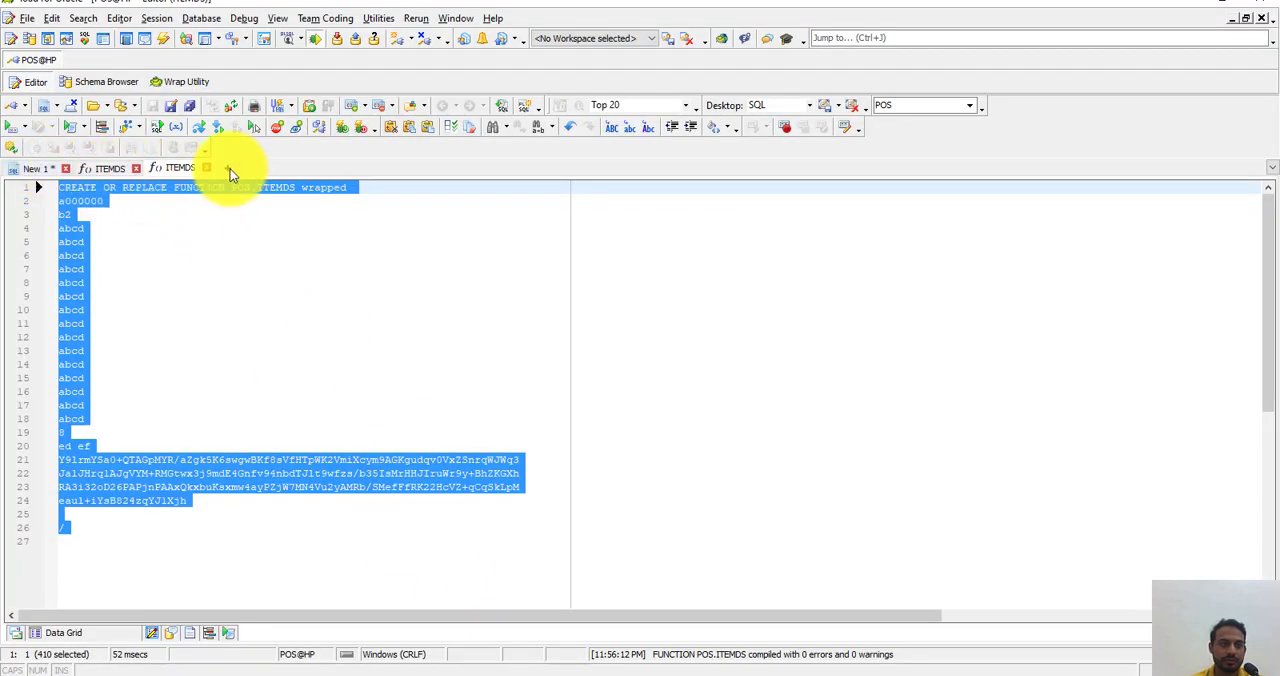
Step: Paste the unwrapped ITEMDS function into a new editor tab and add 'create or replace'
click(293, 167)
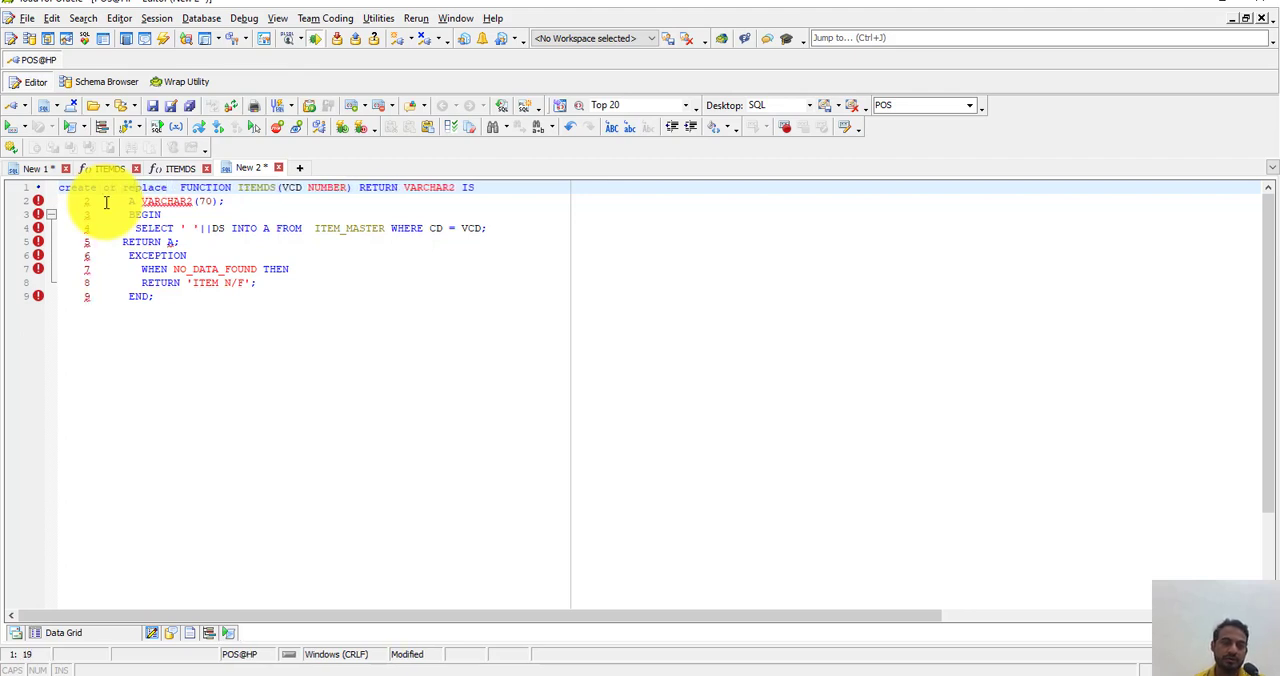
click(100, 202)
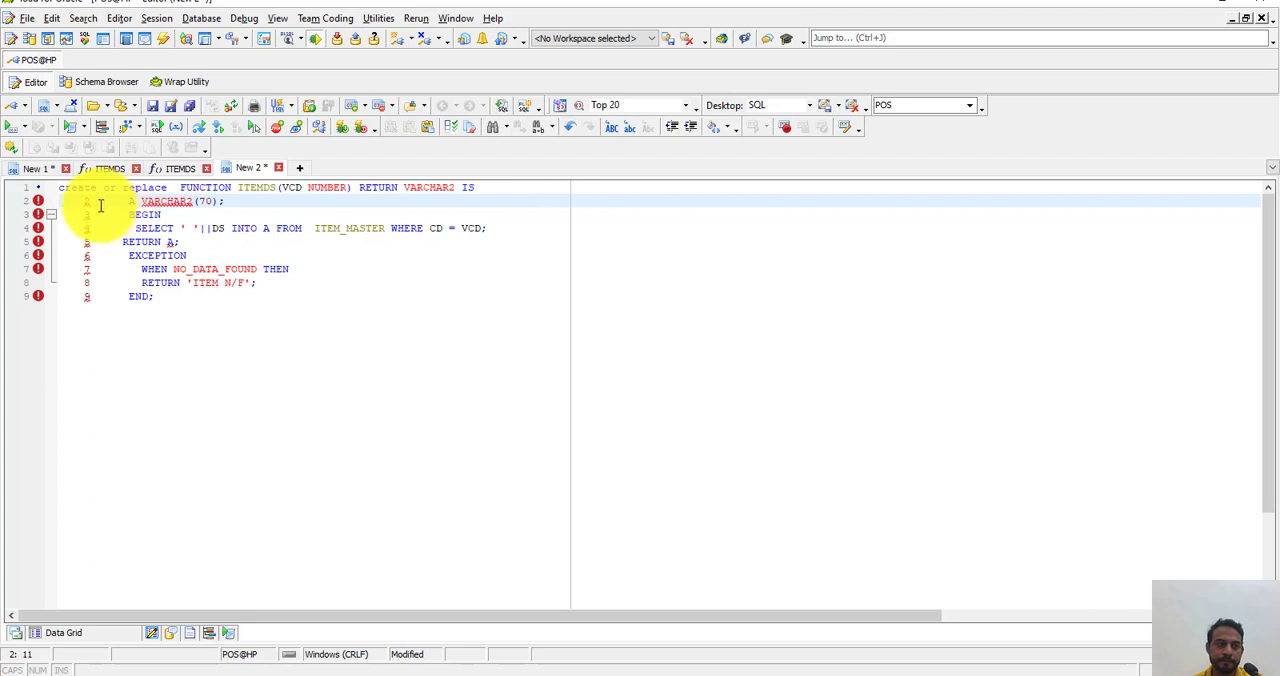